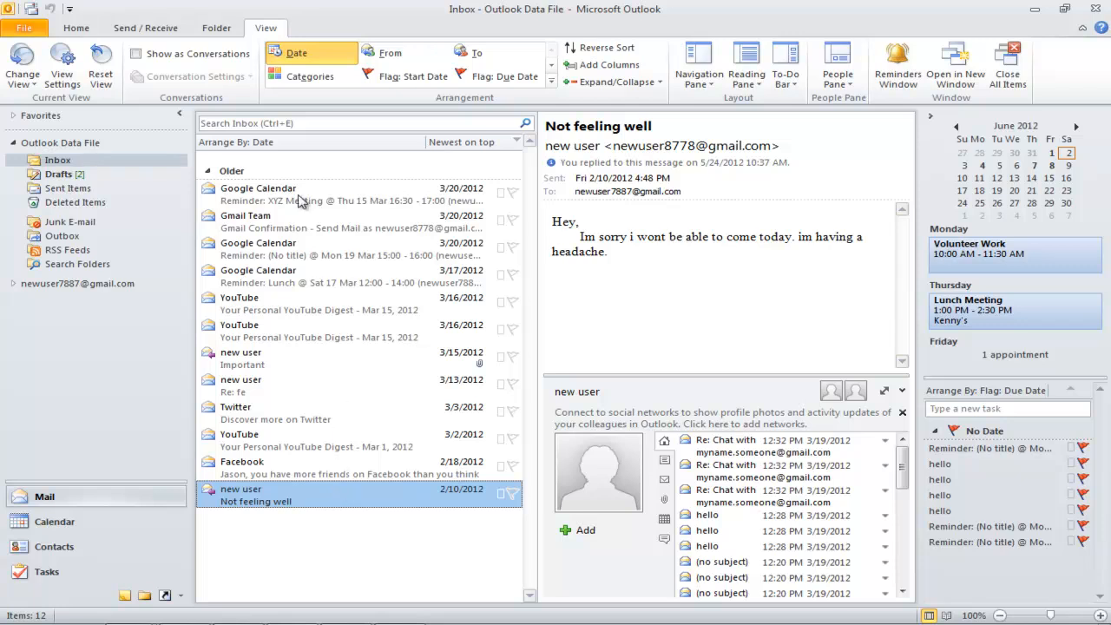
pyautogui.moveTo(143, 59)
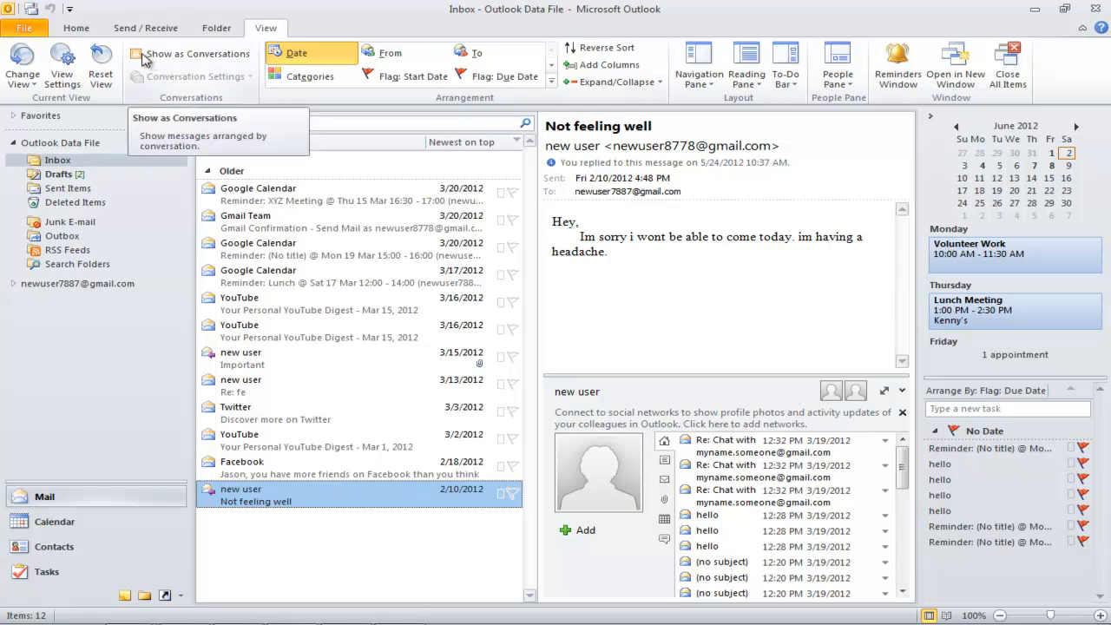
# - Turn on Show as Conversations so Inbox messages group into conversation threads
pyautogui.click(136, 53)
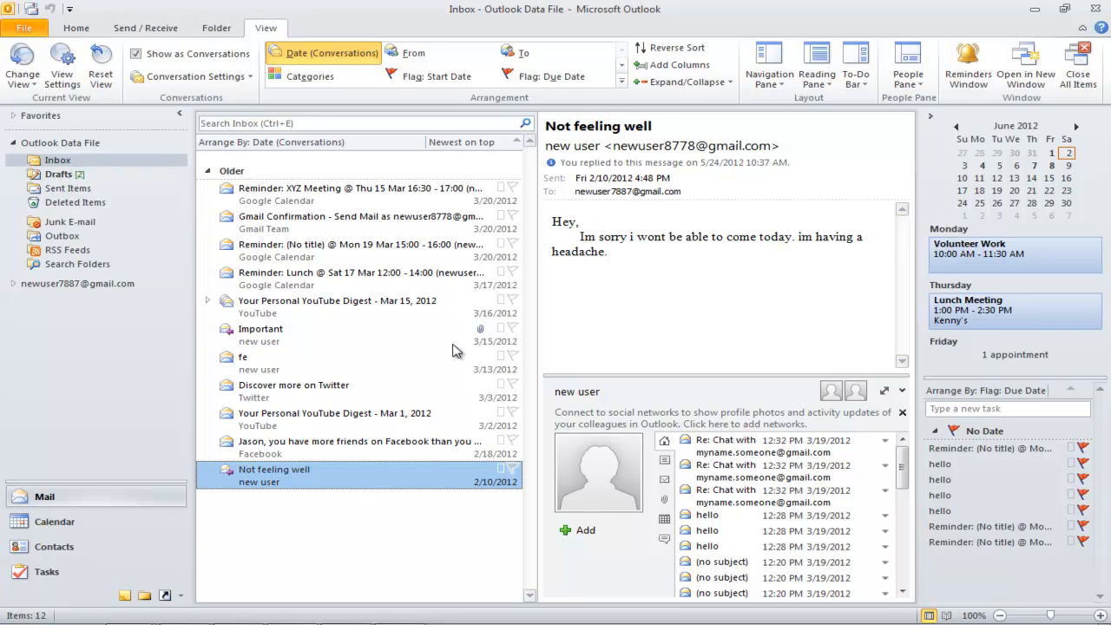
pyautogui.click(338, 300)
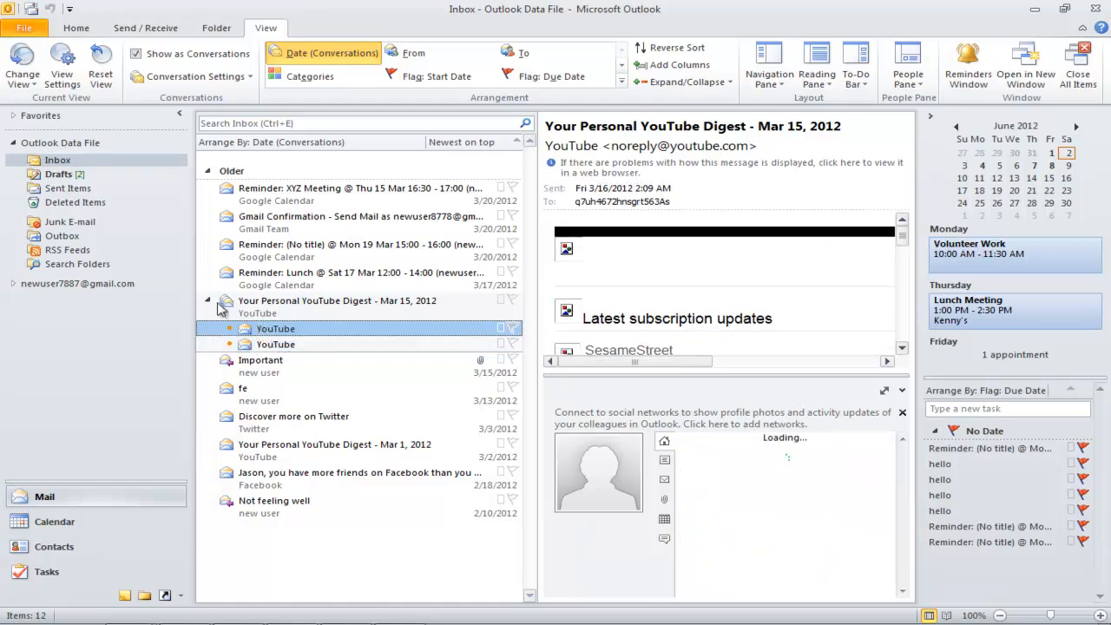
pyautogui.click(209, 306)
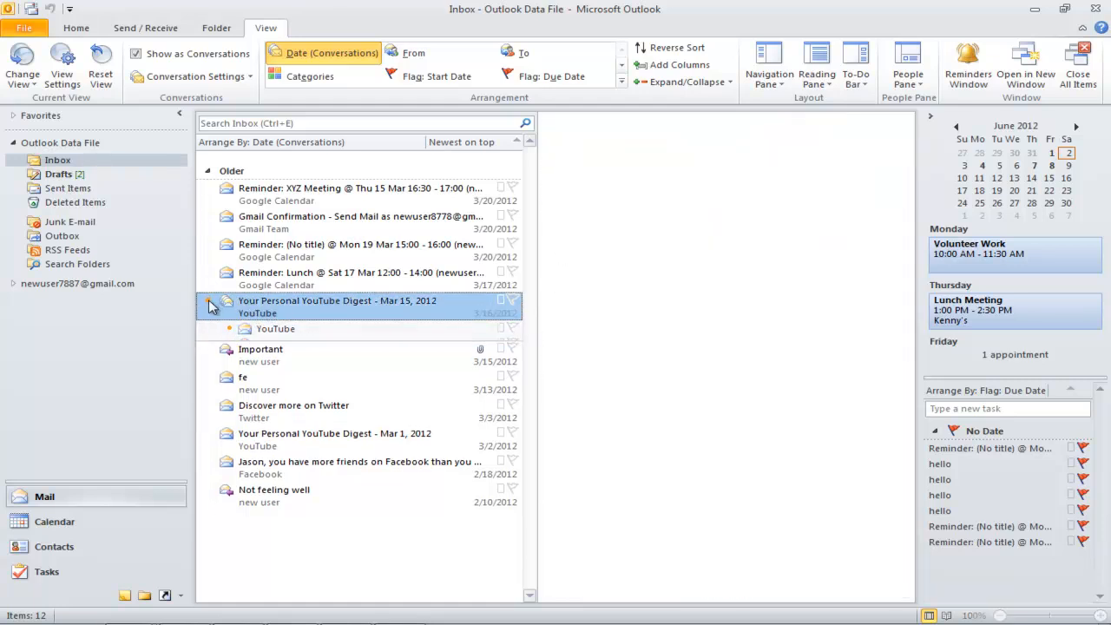
pyautogui.click(212, 305)
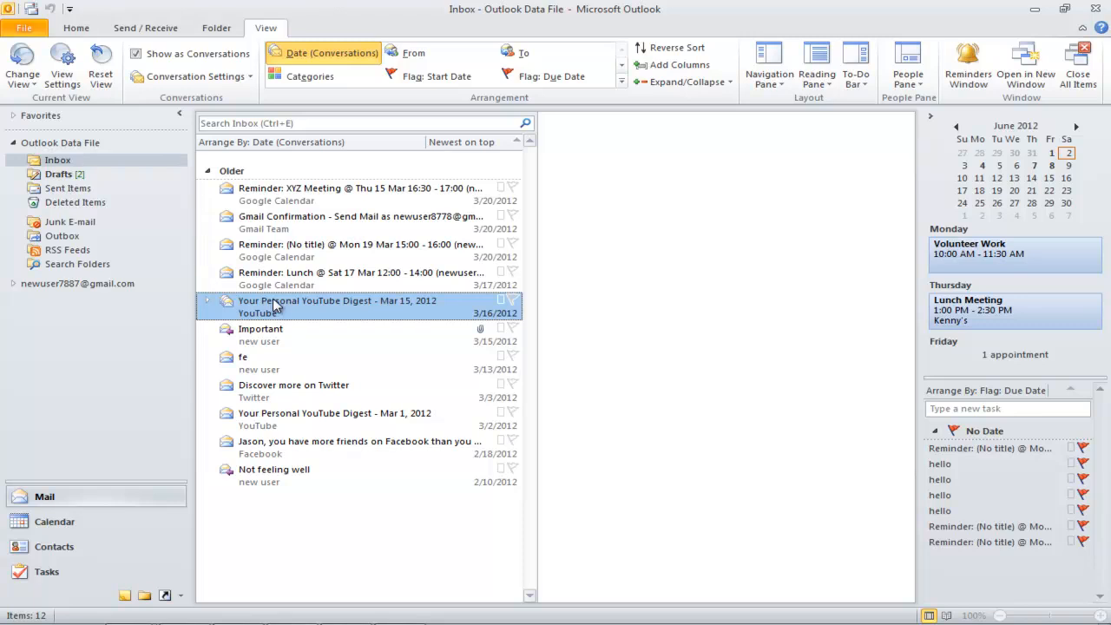
pyautogui.rightClick(304, 300)
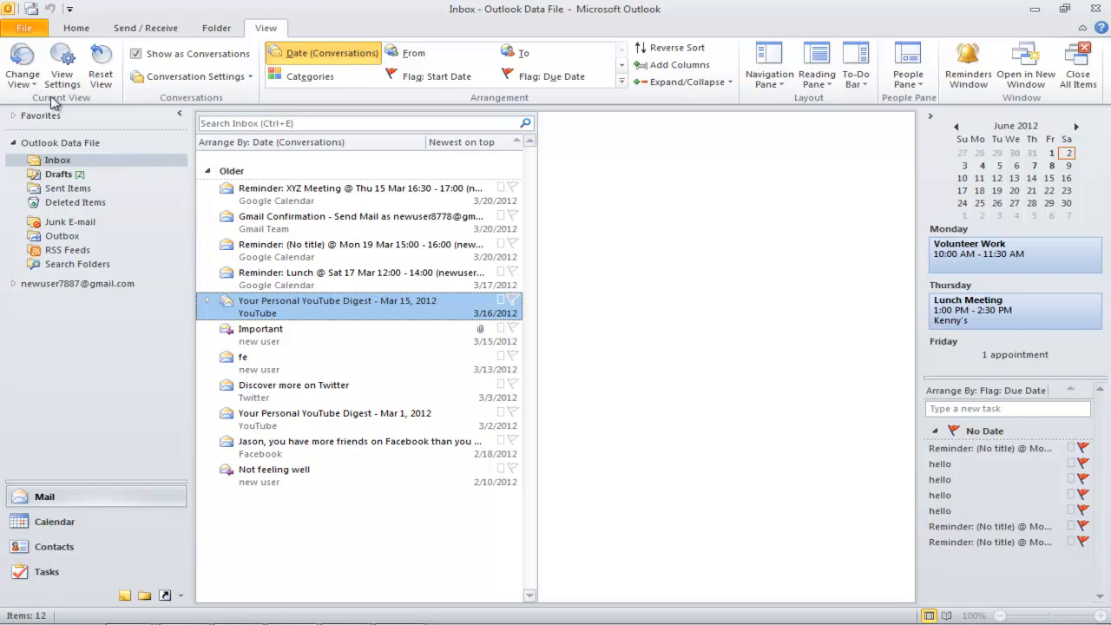
# - Apply the Single view to the Inbox and set the reading pane to Off
pyautogui.click(22, 61)
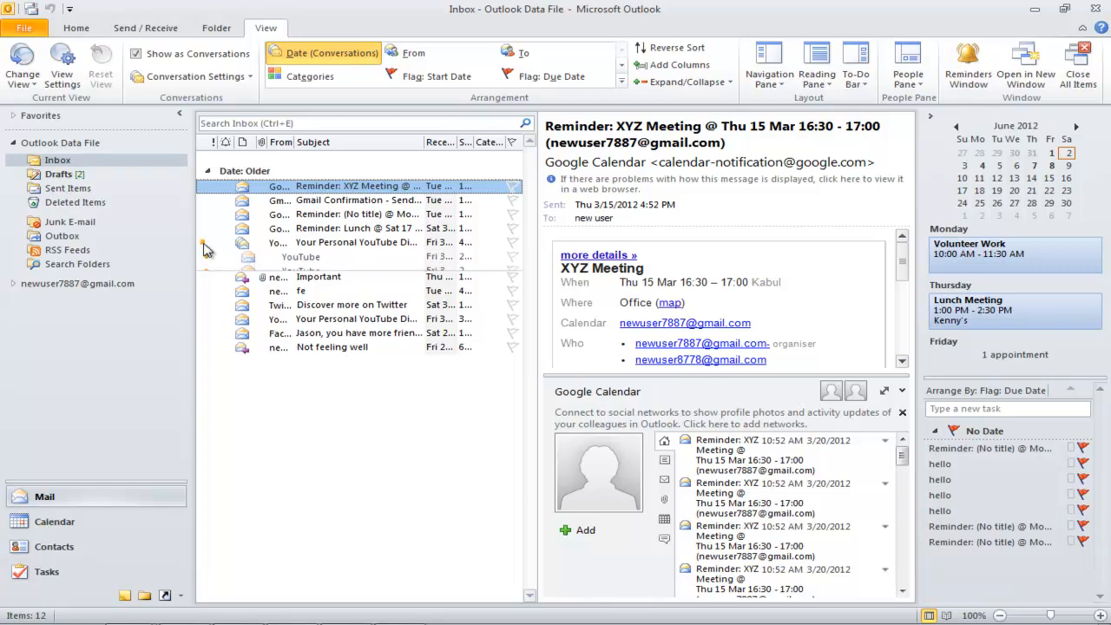
pyautogui.click(301, 256)
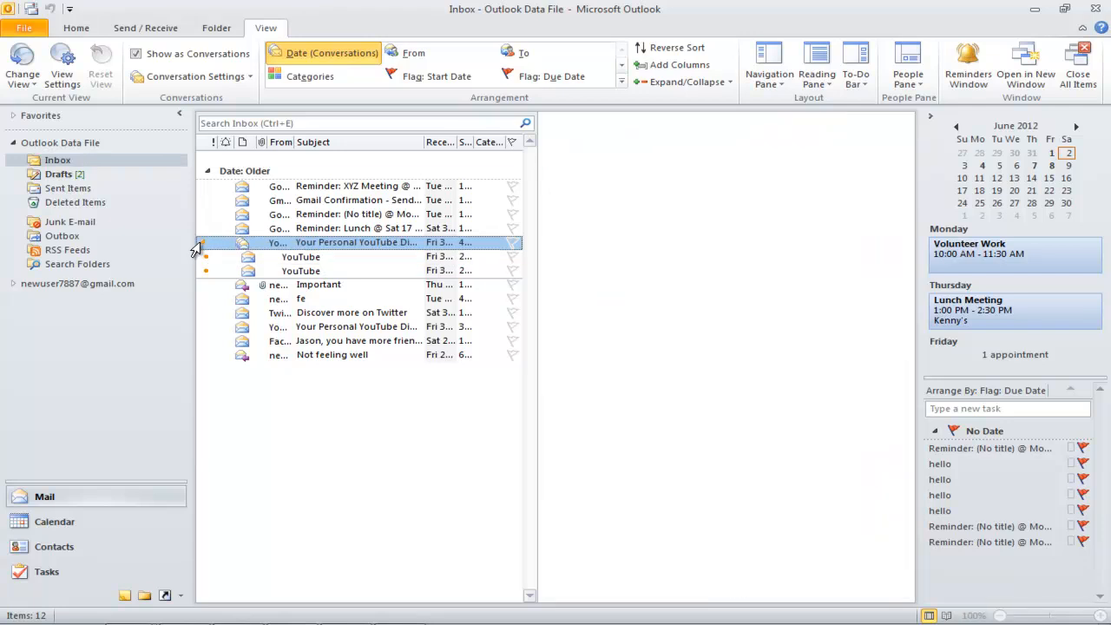
pyautogui.click(224, 242)
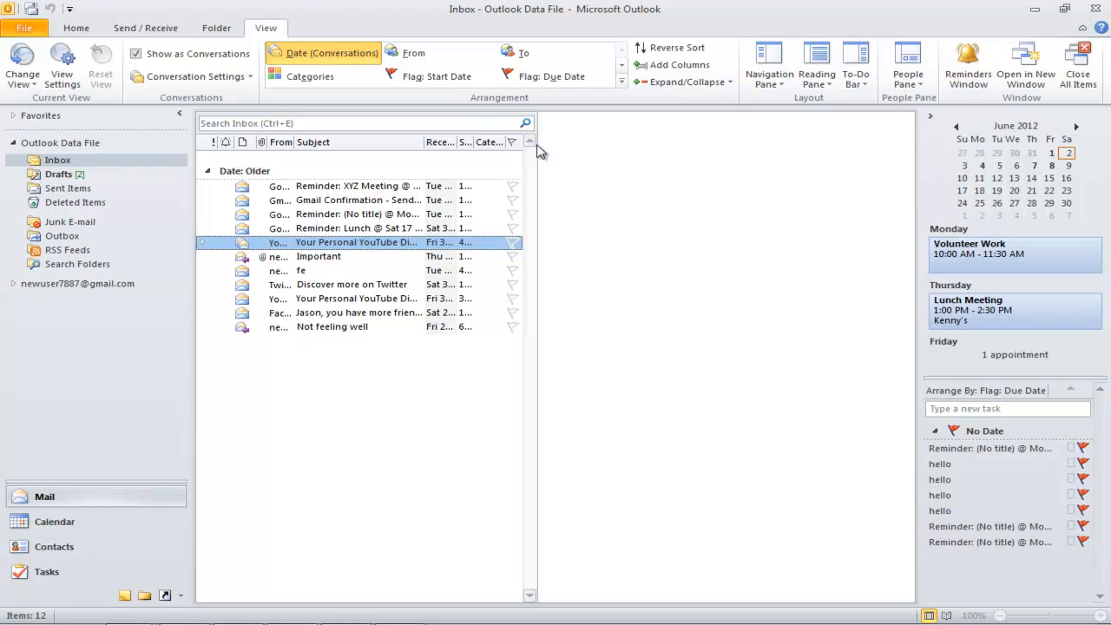
pyautogui.click(817, 68)
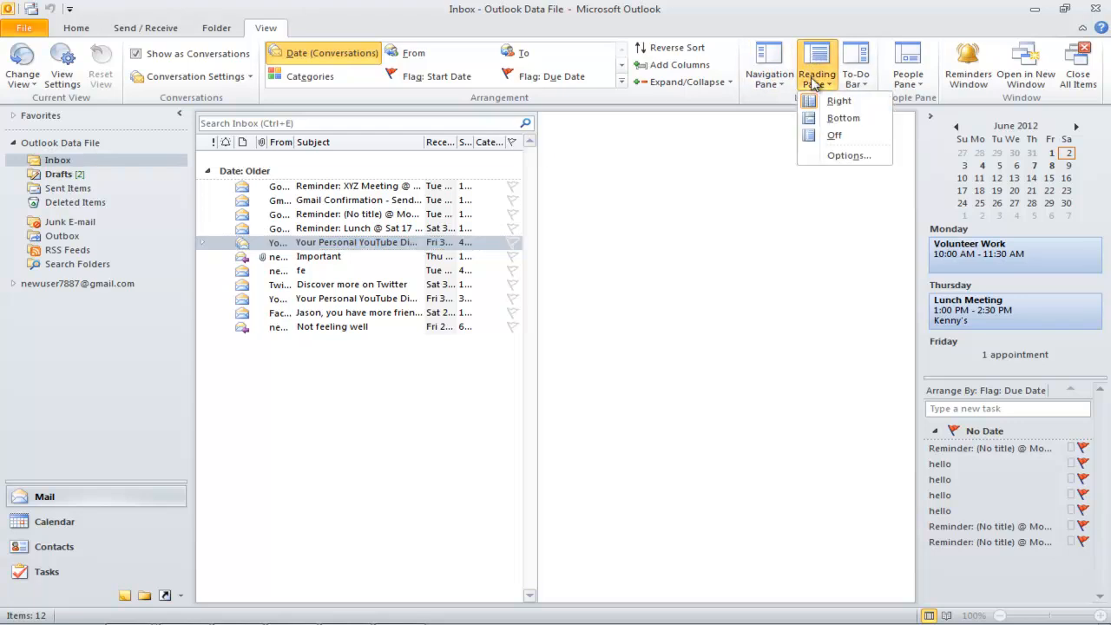
pyautogui.click(835, 135)
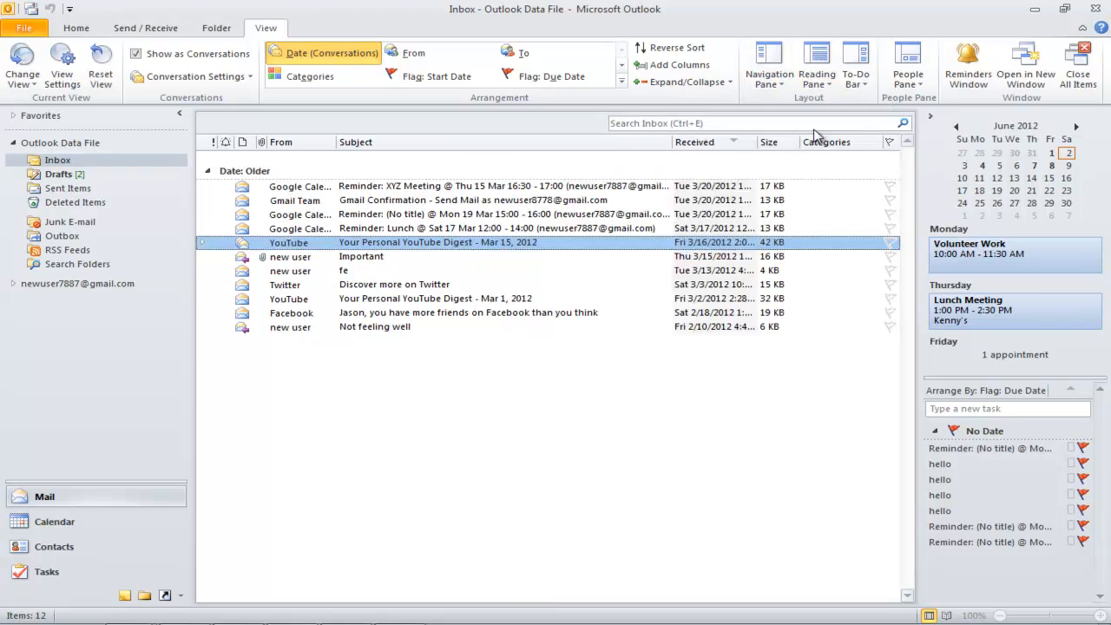
pyautogui.moveTo(503, 146)
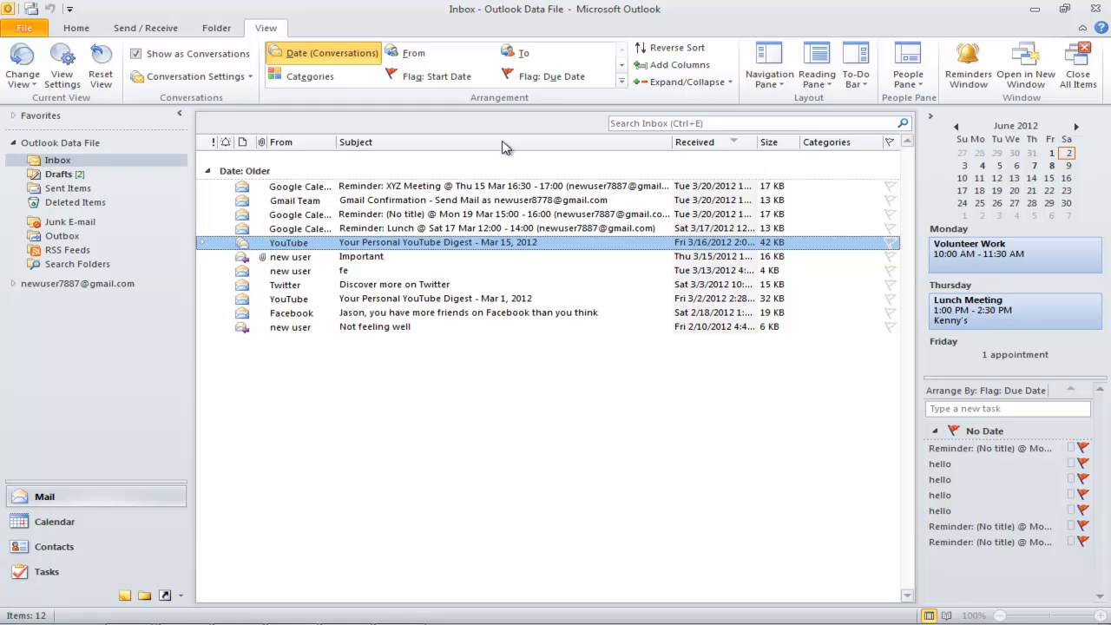
# - Open the Field Chooser from the Inbox column header's context menu
pyautogui.rightClick(505, 146)
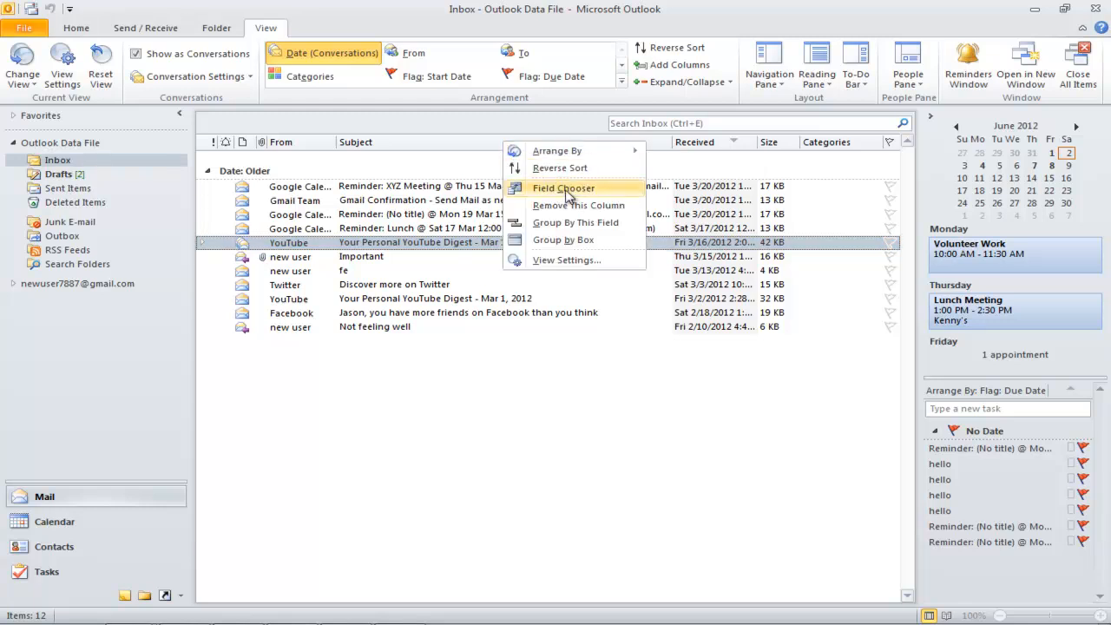
pyautogui.click(563, 187)
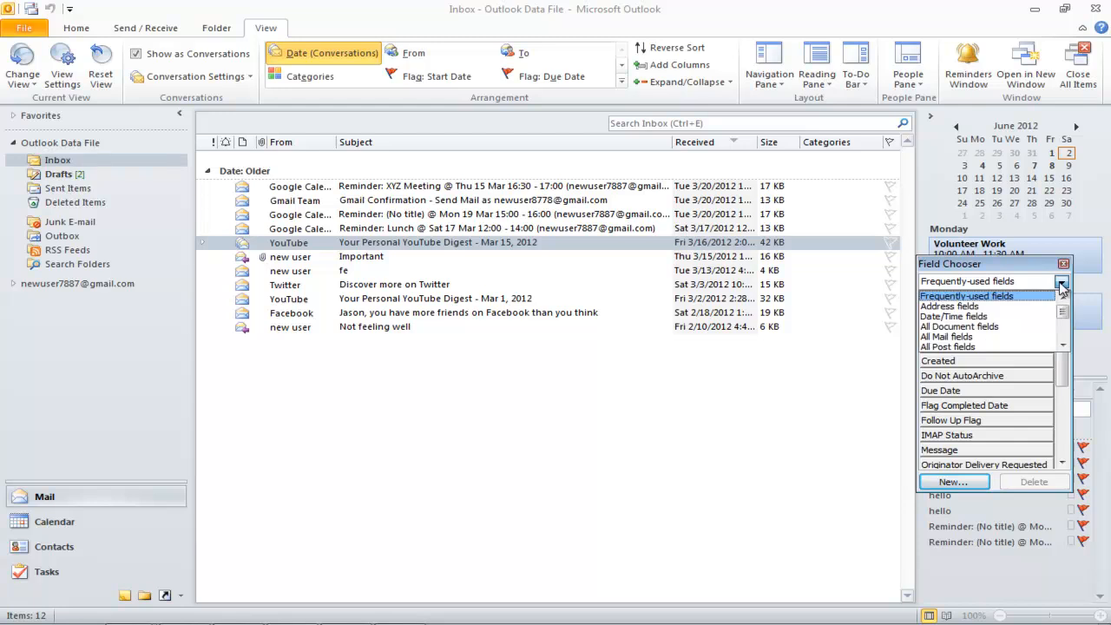
pyautogui.moveTo(955, 337)
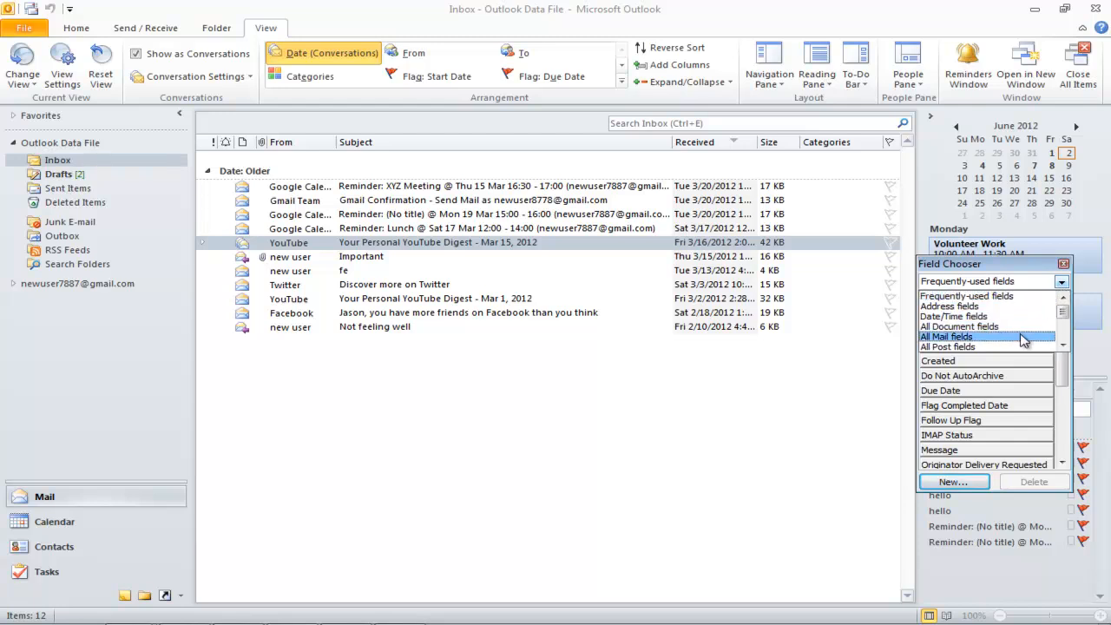